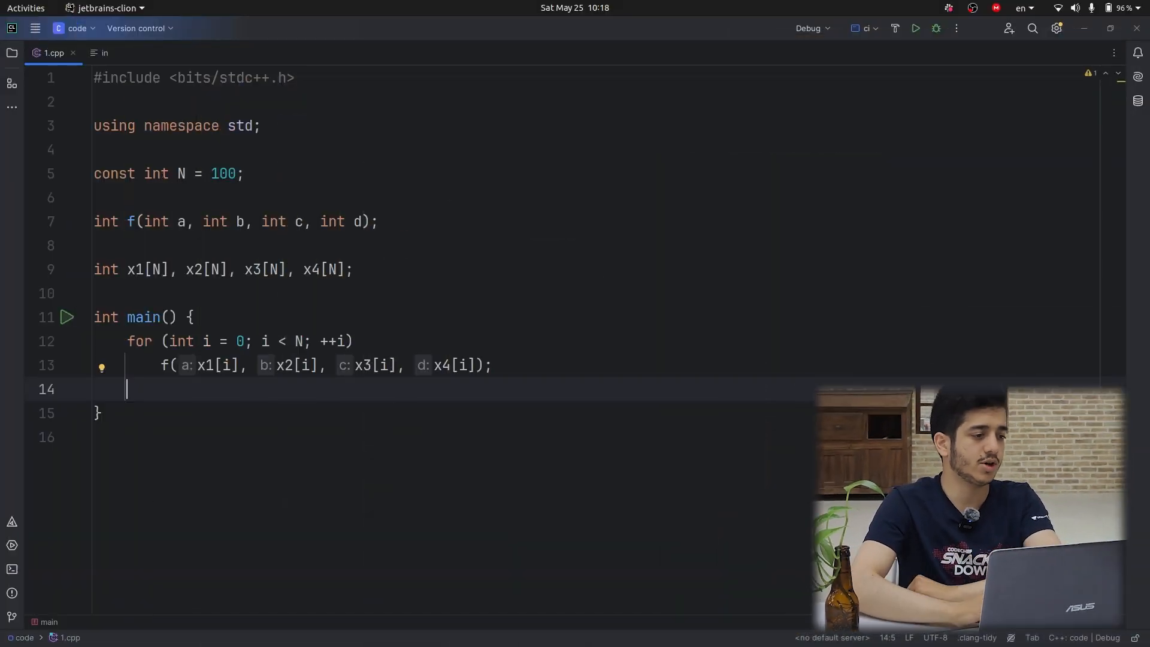
Copy the whole x1–x4 array declaration line and move to the empty line below it
left_click(352, 269)
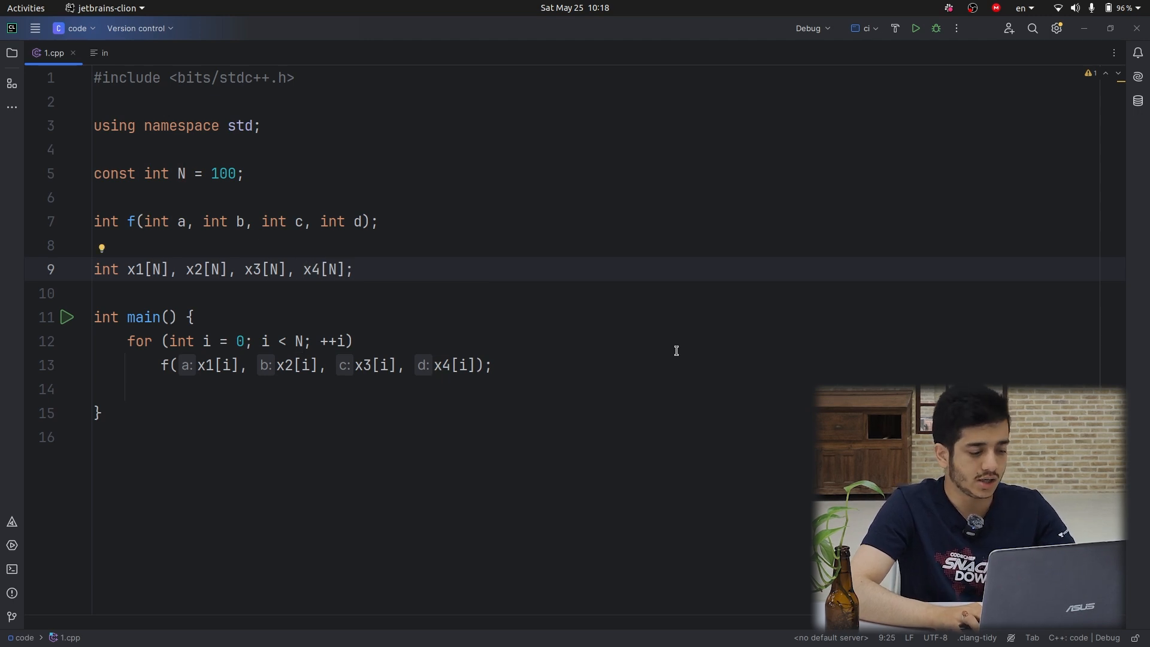
key("ctrl+c")
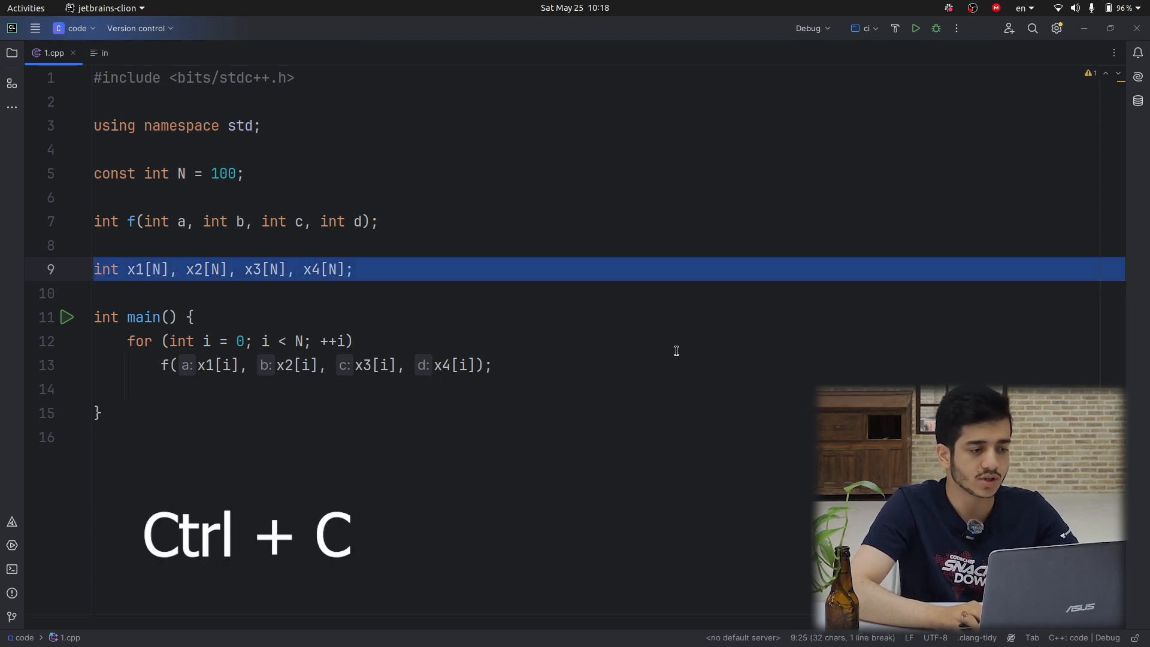
key("ctrl+c")
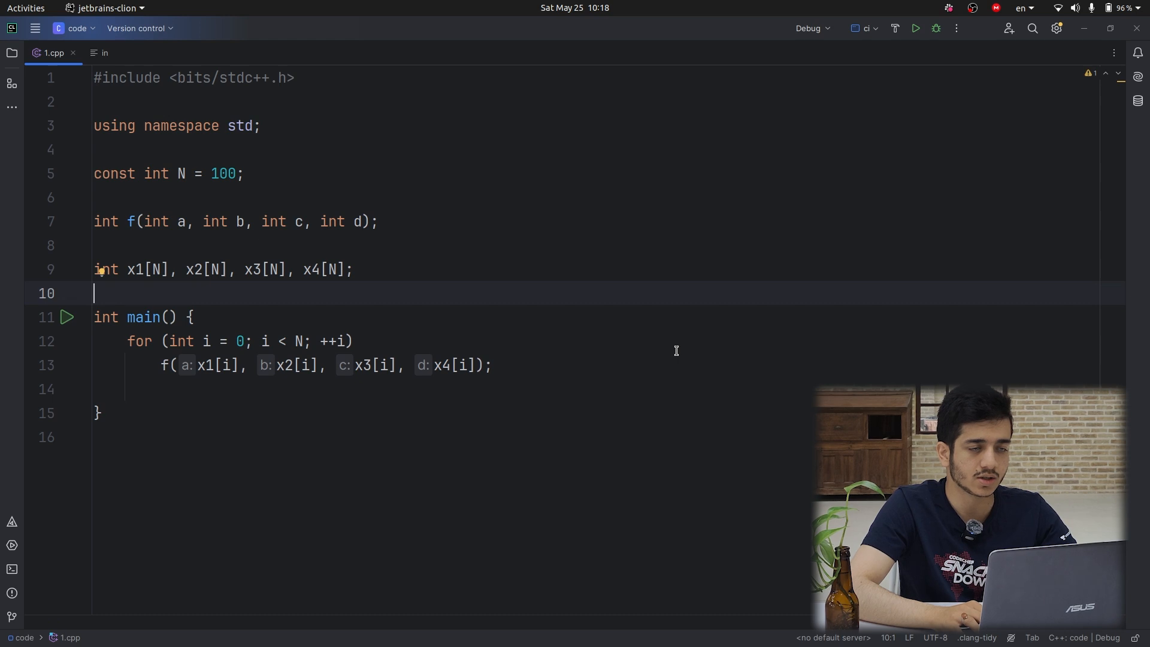
Paste the declaration and rename its arrays to z1, z2, z3 and z4 via multi-select
key("ctrl+v")
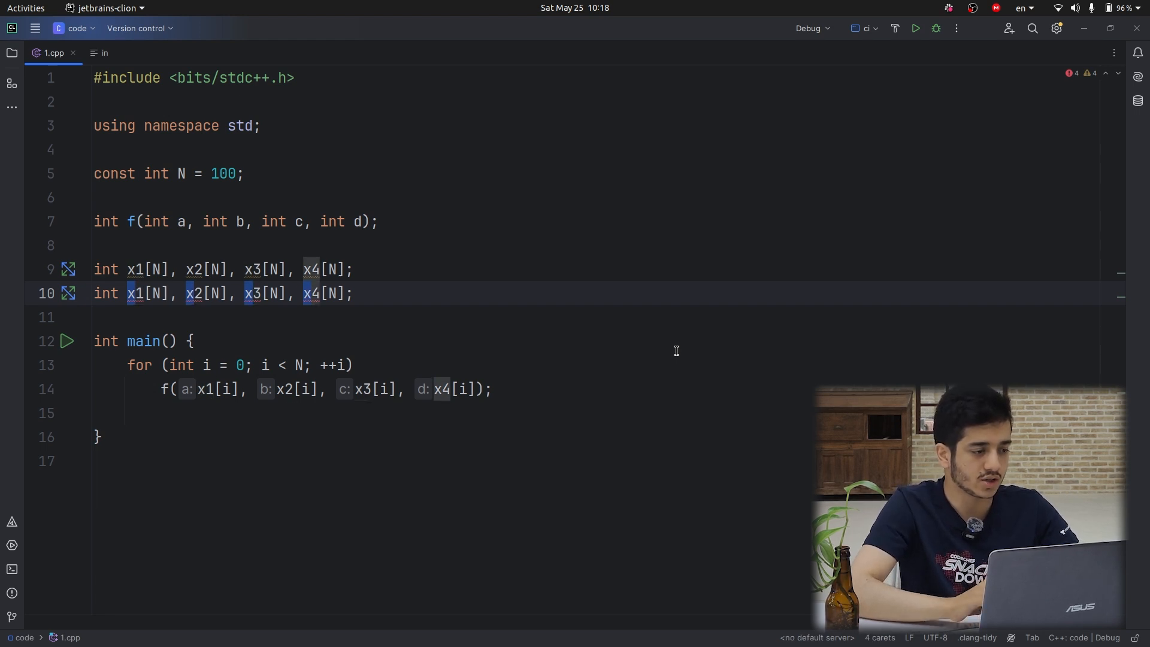
key("alt+j")
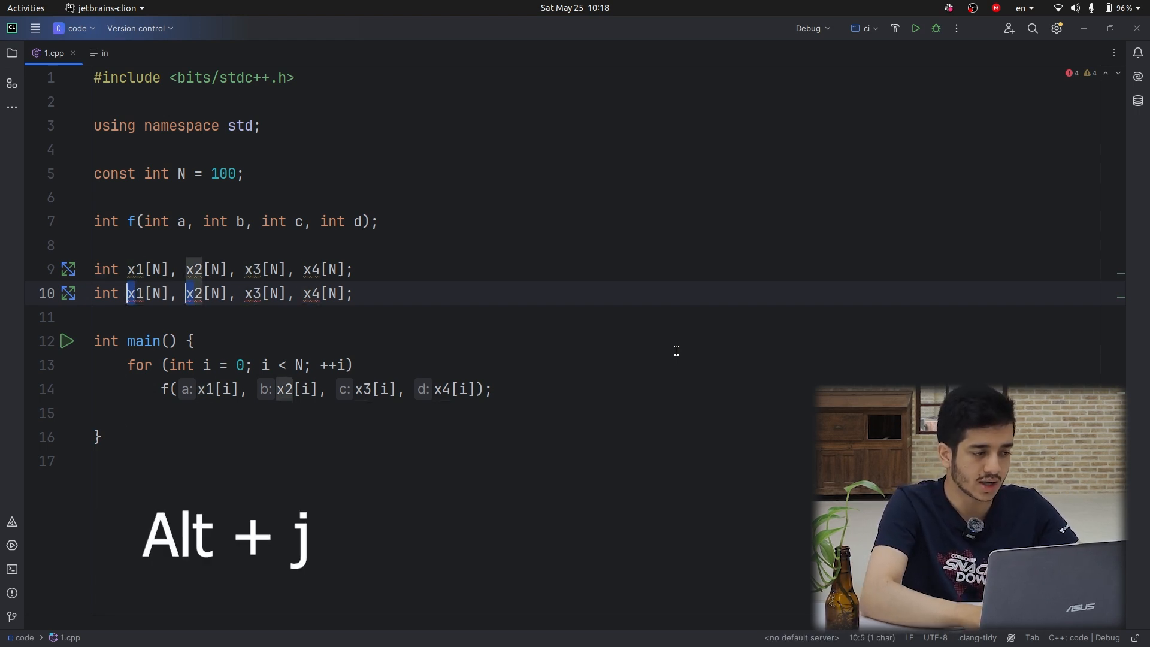
key("alt+j")
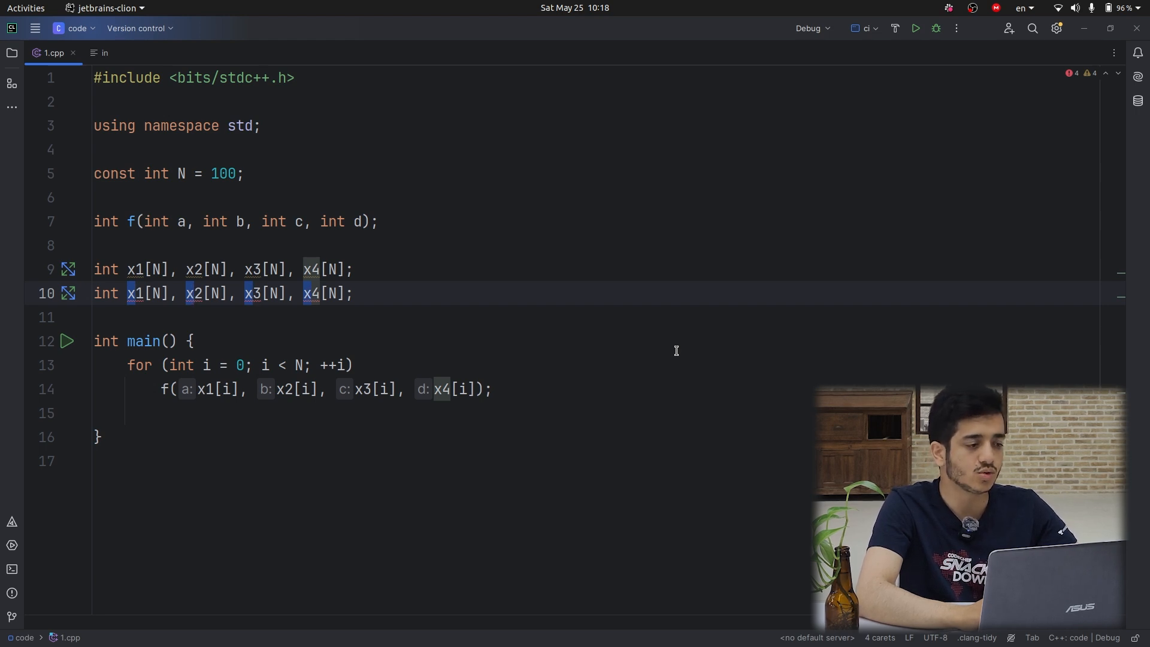
type("z")
left_click(596, 364)
type(" {")
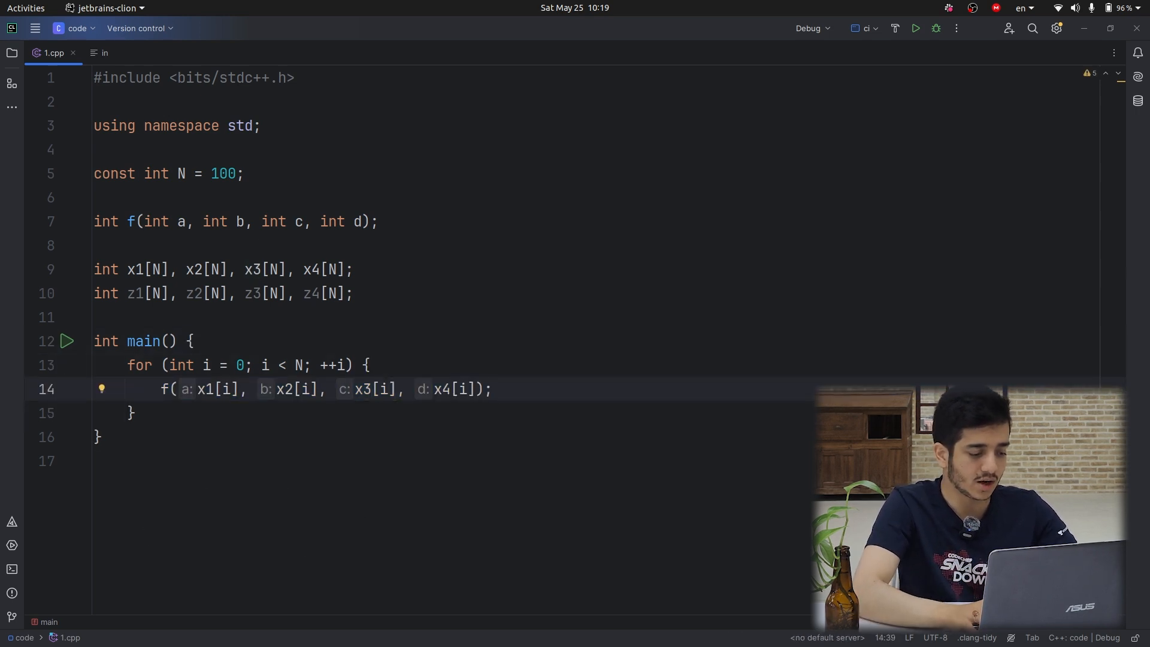
Duplicate the f(x1[i], x2[i], x3[i], x4[i]) call on a second line inside the braced loop
key("ctrl+c")
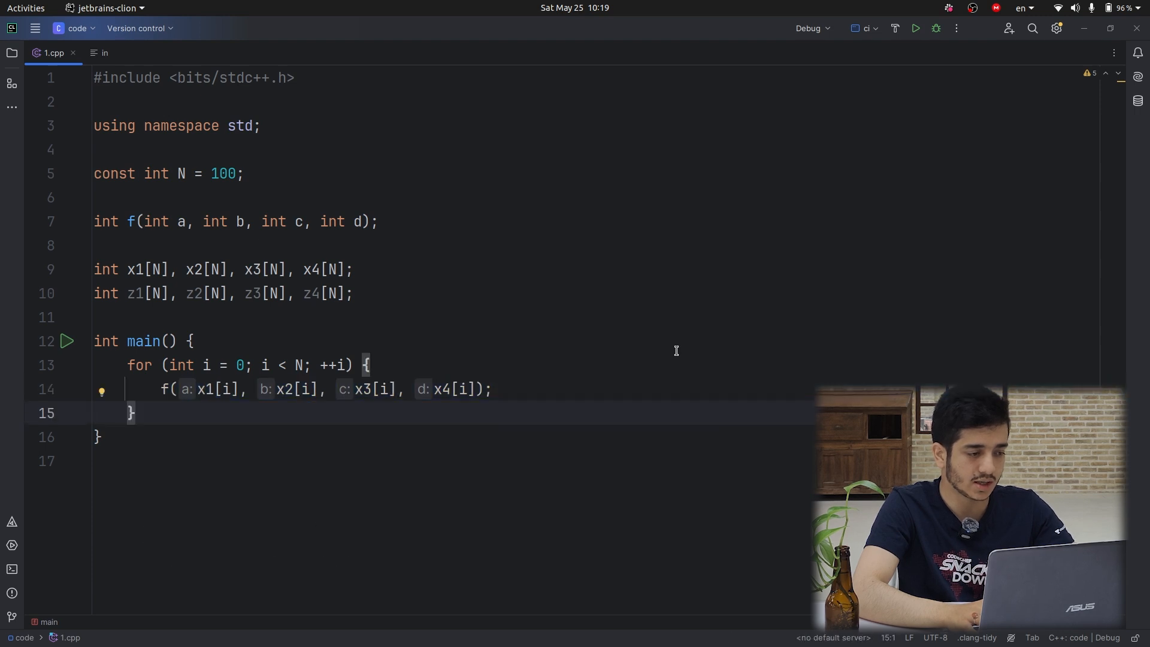
key("ctrl+v")
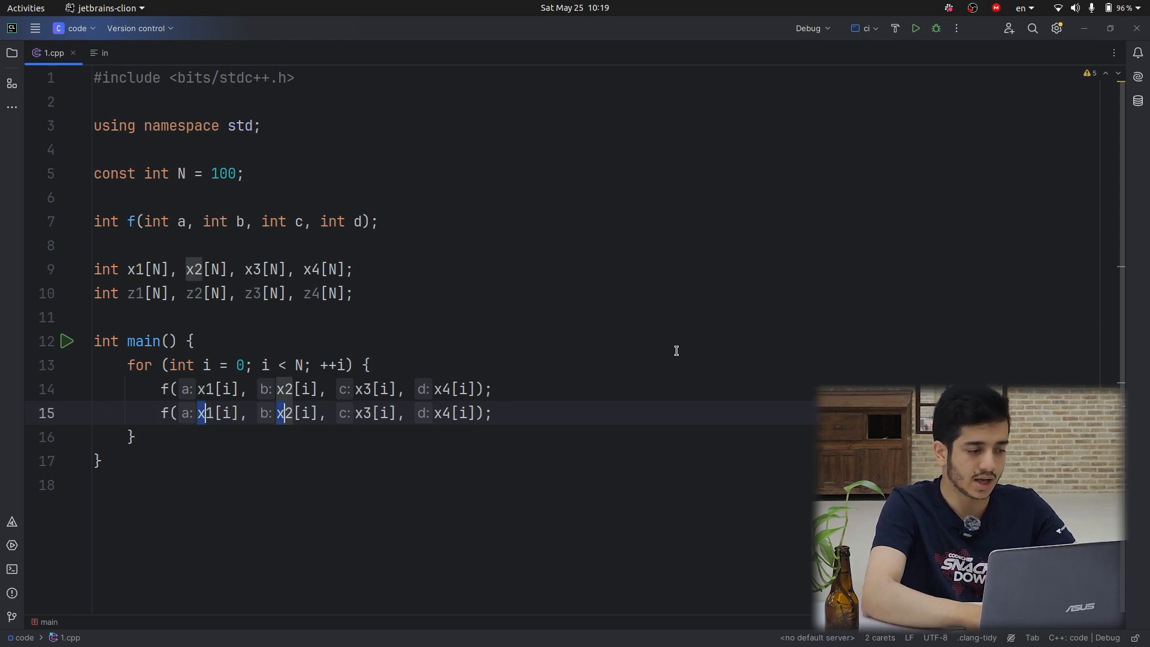
Rename the second f call's arguments to z1[i], z2[i], z3[i] and z4[i]
key("alt+j")
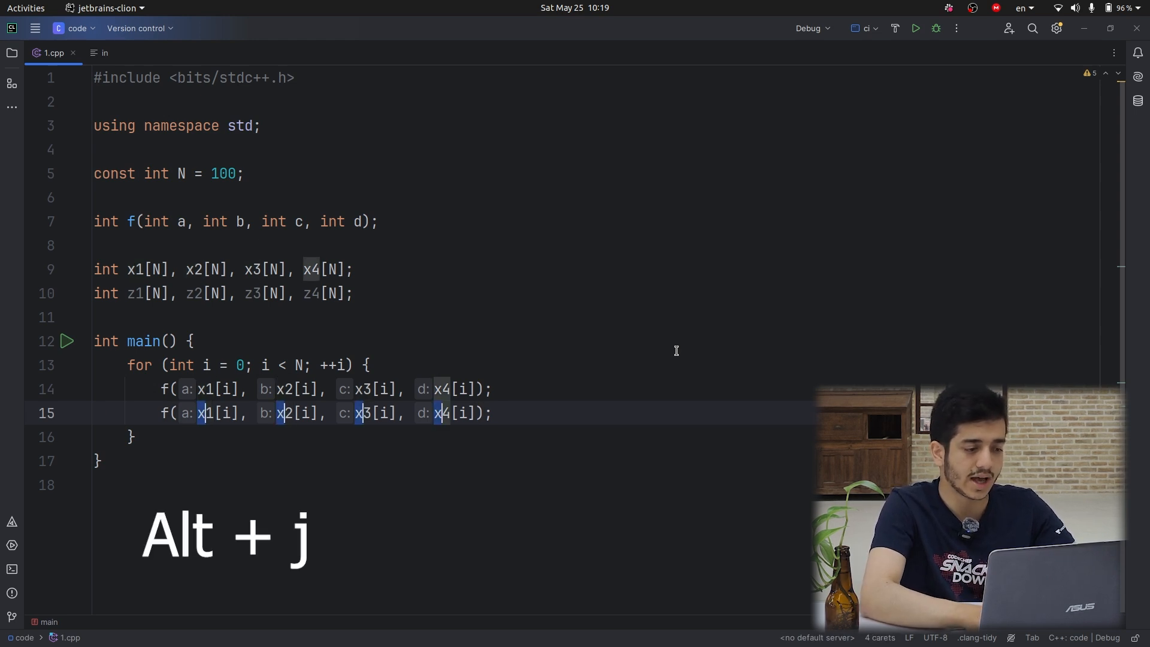
key("alt+j")
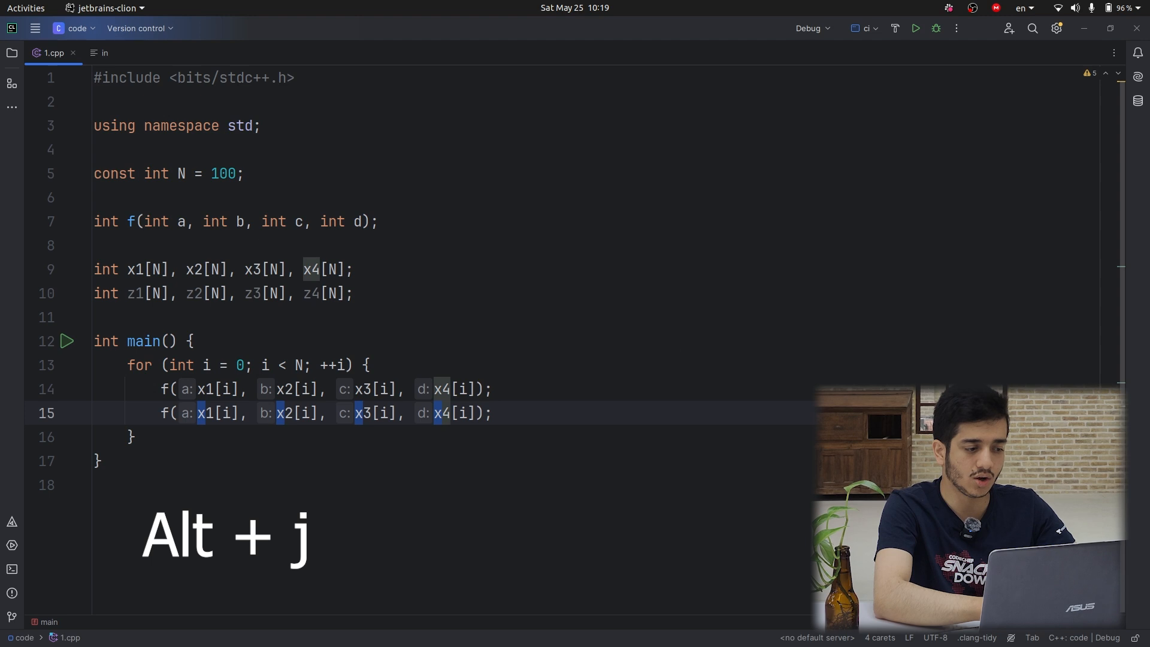
type("z")
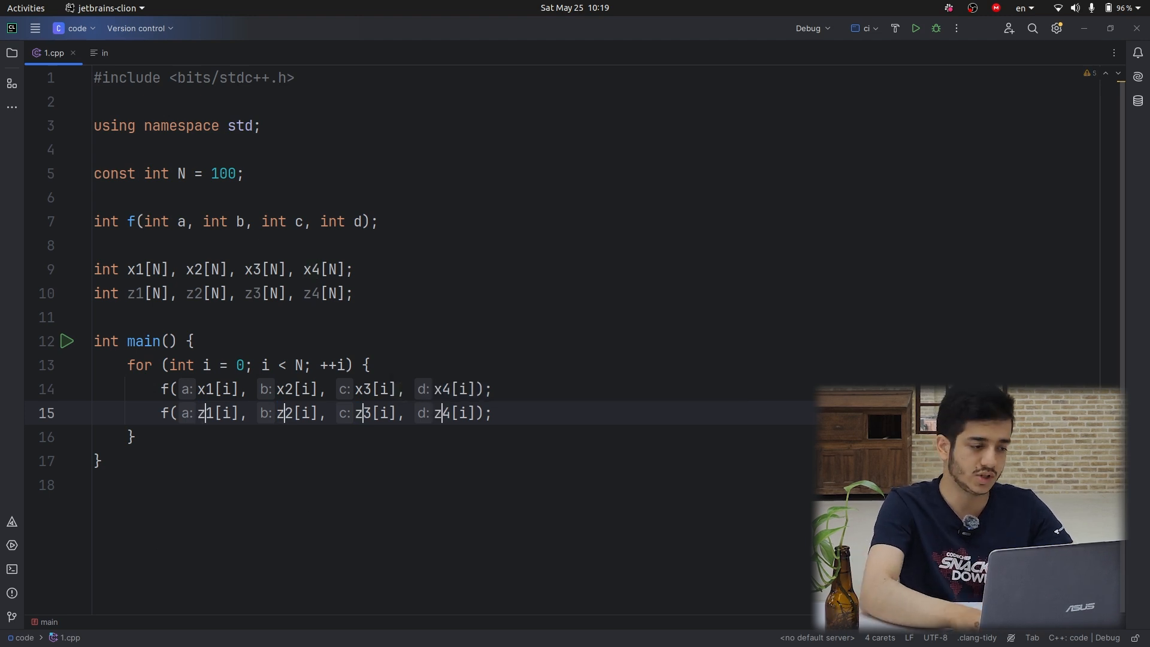